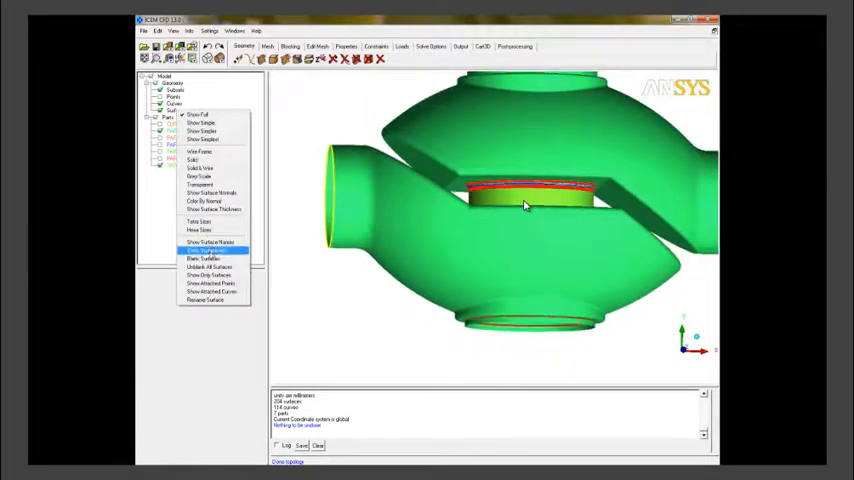
# - Blank the outer surfaces so the central cylindrical band is exposed
pyautogui.click(203, 258)
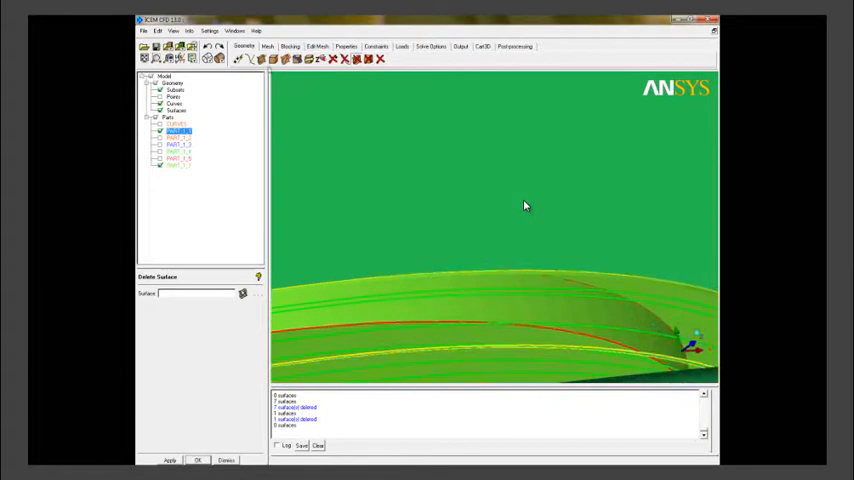
# - Start Create/Modify Surface to segment the band surface by its edge curve
pyautogui.click(255, 58)
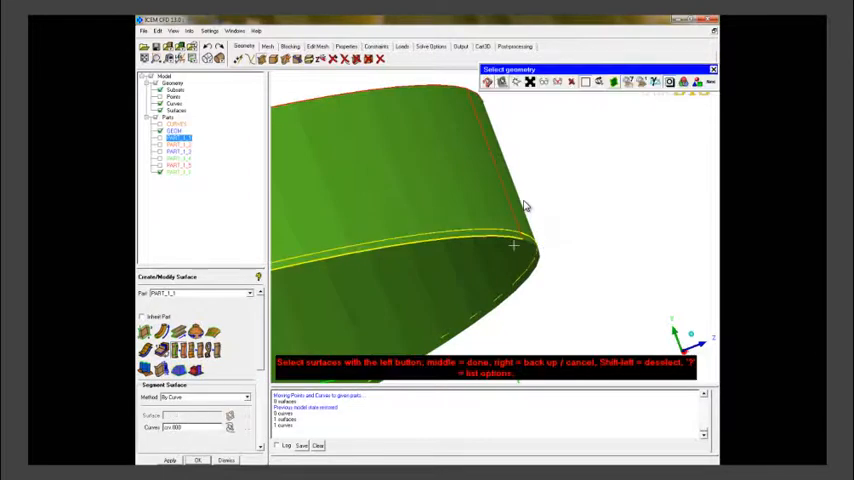
pyautogui.click(513, 243)
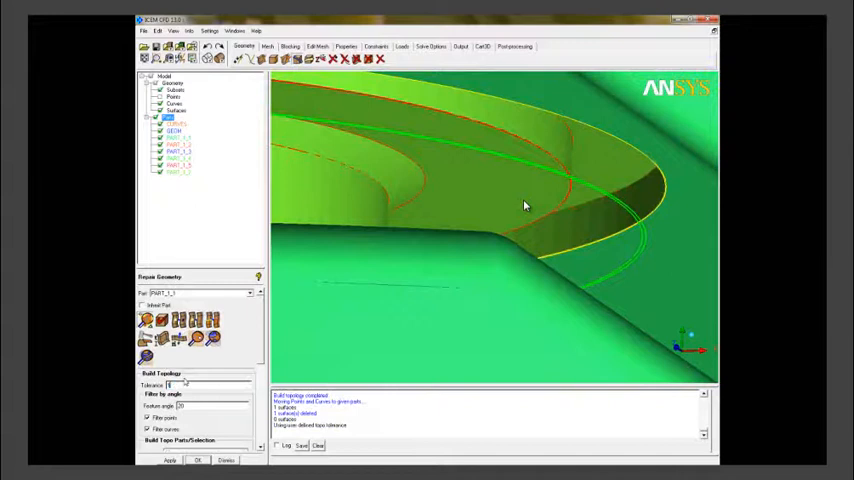
# - Rebuild topology at a 0.5 tolerance to remove old curves and points
pyautogui.click(169, 460)
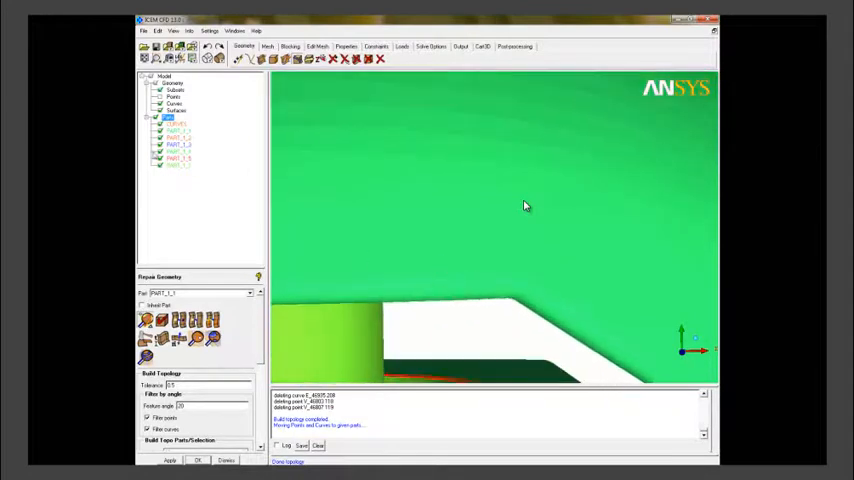
# - Rebuild topology at 0.1 tolerance and inspect the stepped cylindrical edge curves
pyautogui.rightClick(170, 111)
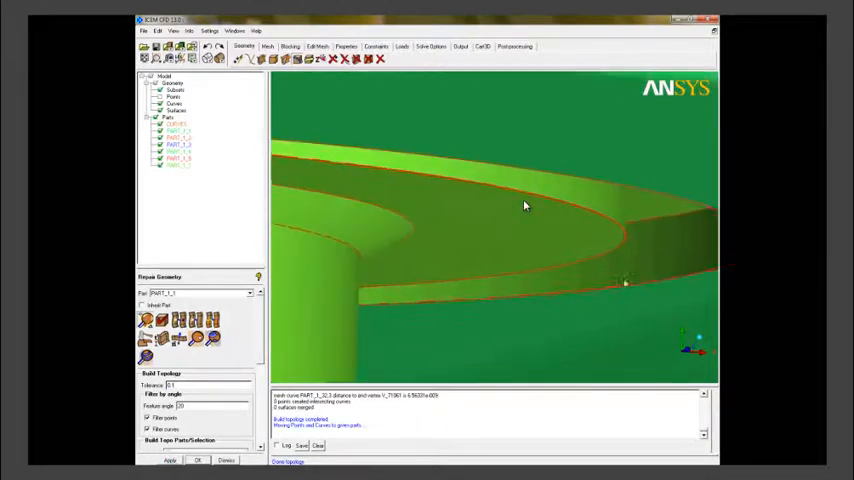
pyautogui.moveTo(520, 250); pyautogui.dragTo(400, 260)
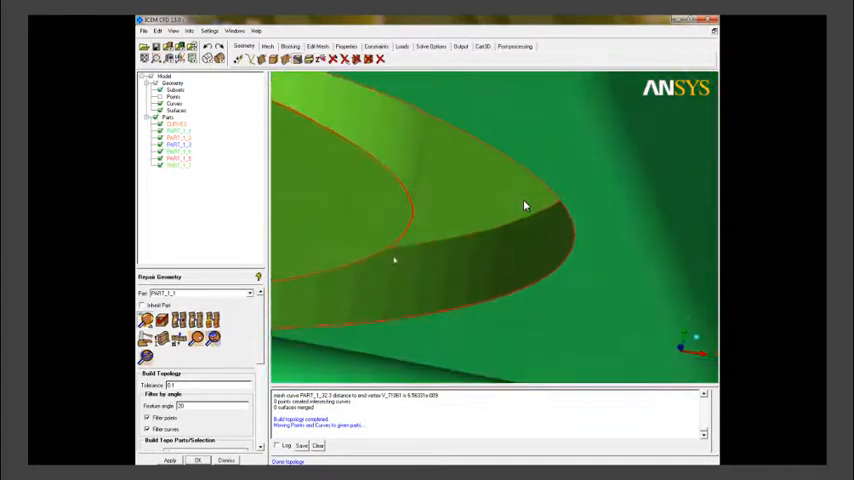